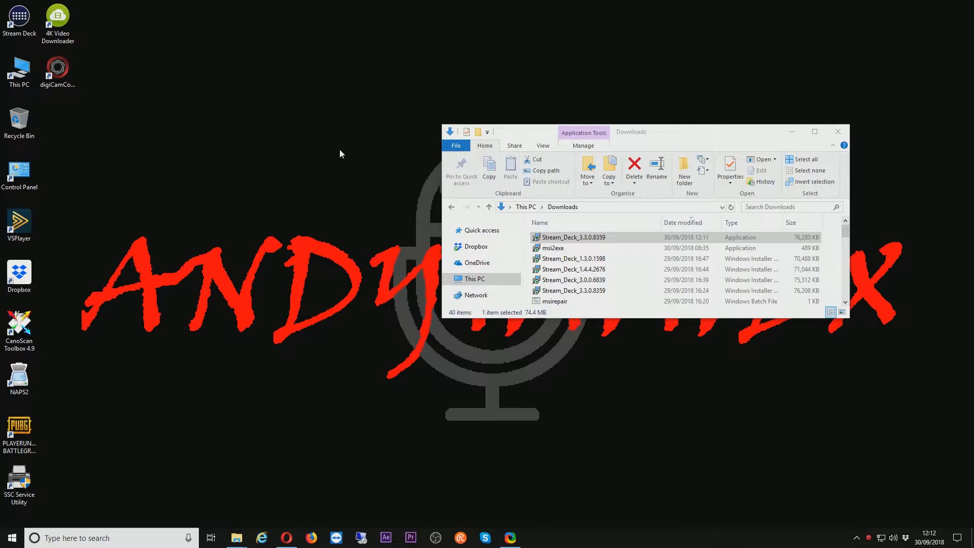
pyautogui.moveTo(565, 301)
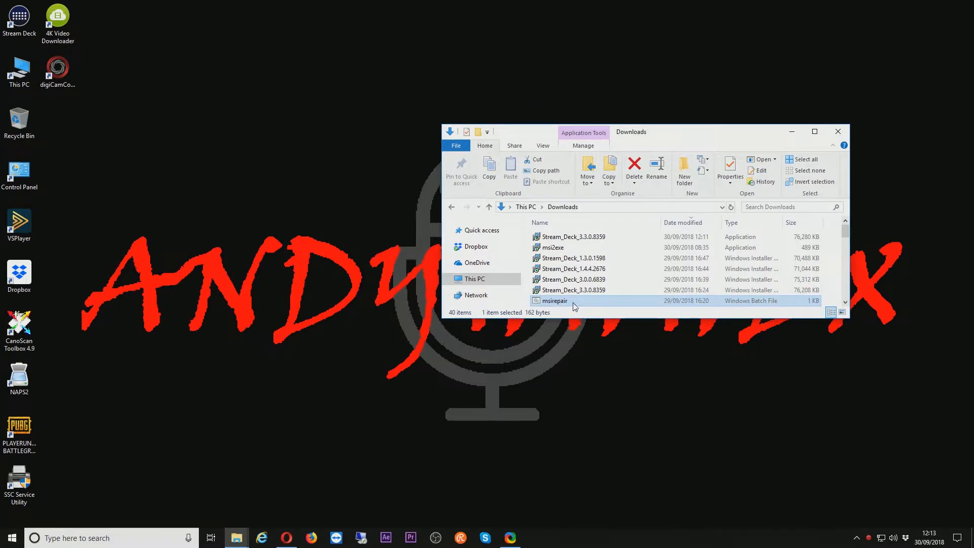
pyautogui.moveTo(553, 300)
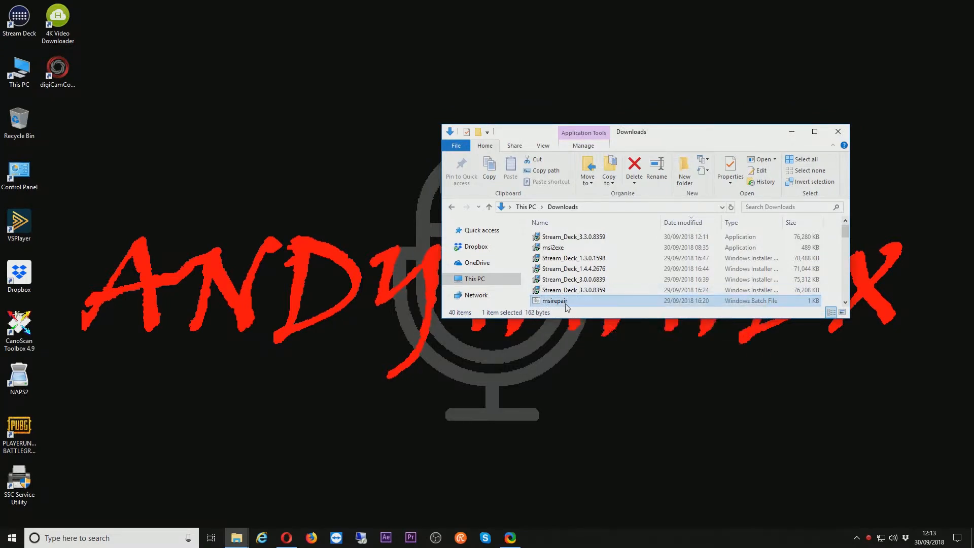
pyautogui.moveTo(553, 300)
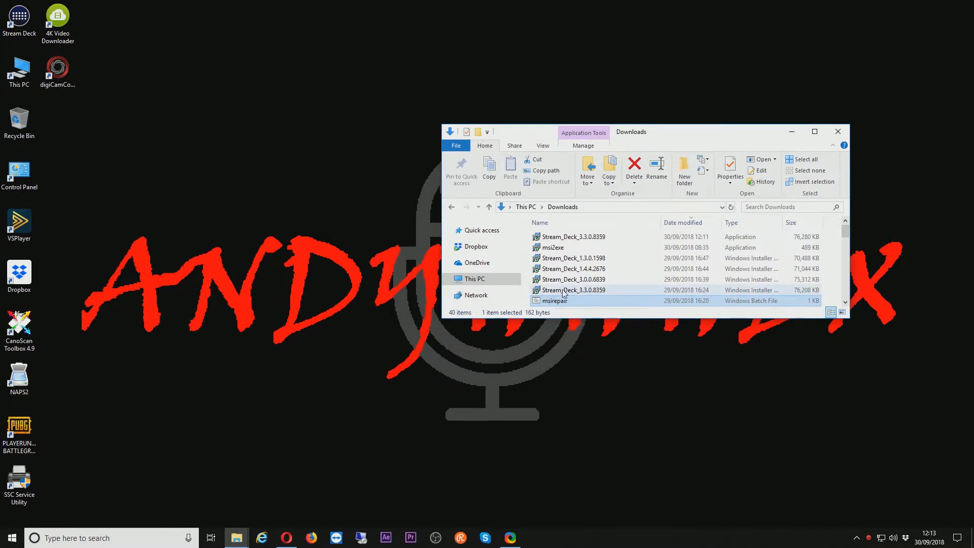
# Review the Stream_Deck installers in Downloads (3.3.0.8359, 1.4.4.2676, 1.3.0.1598) and select the downloaded msi2exe app.
pyautogui.click(573, 290)
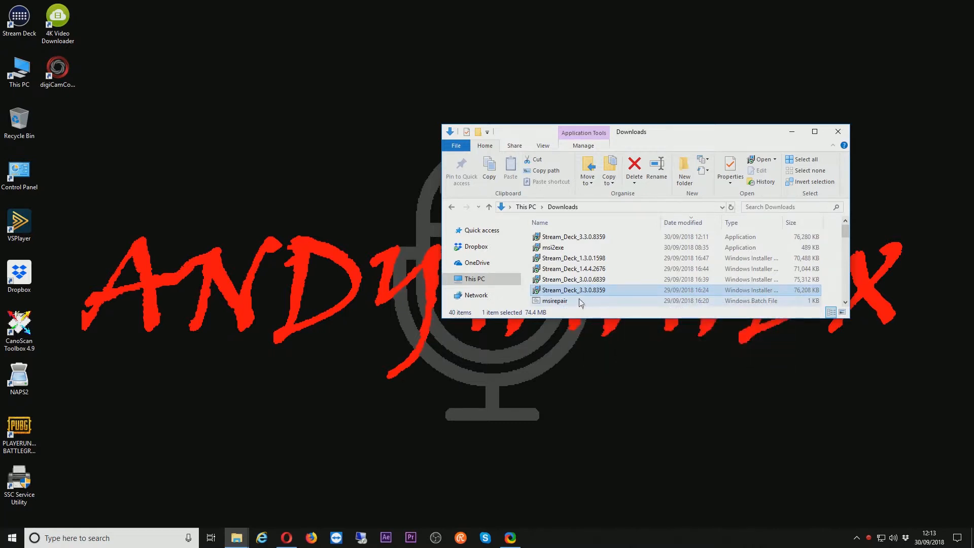
pyautogui.moveTo(554, 300)
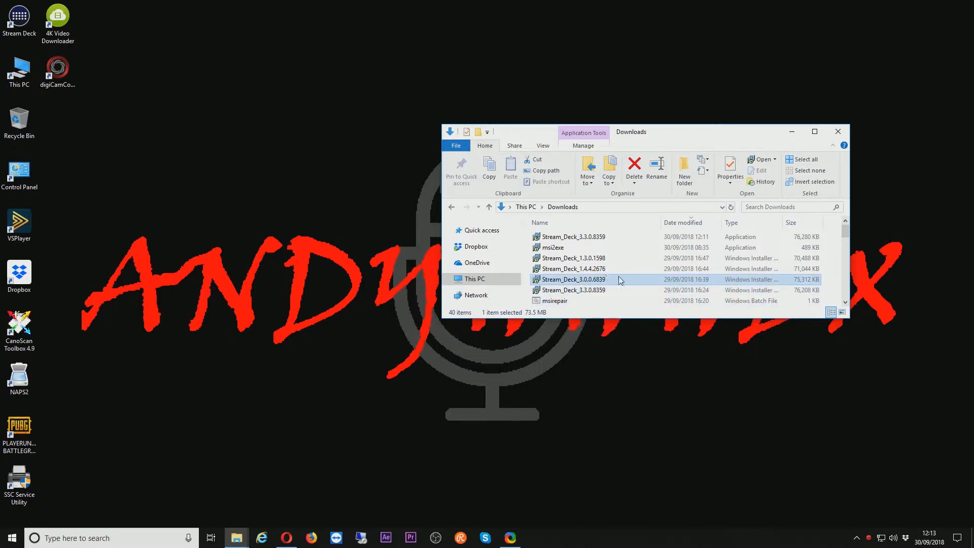
pyautogui.moveTo(613, 277)
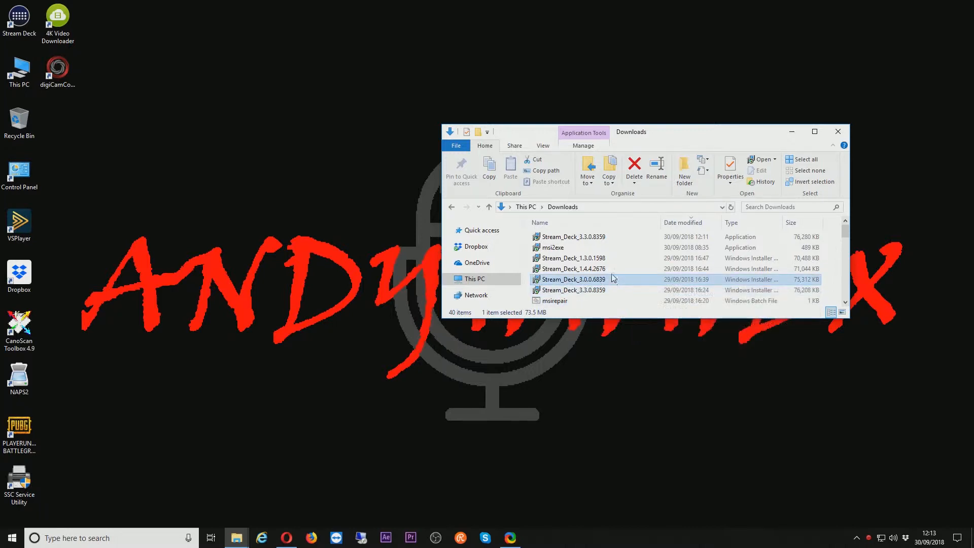
pyautogui.click(571, 268)
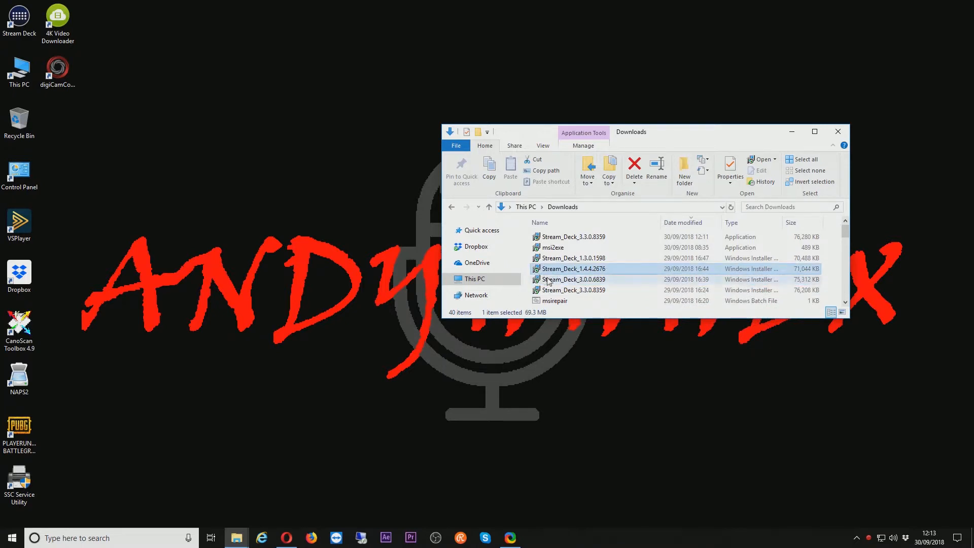
pyautogui.click(572, 257)
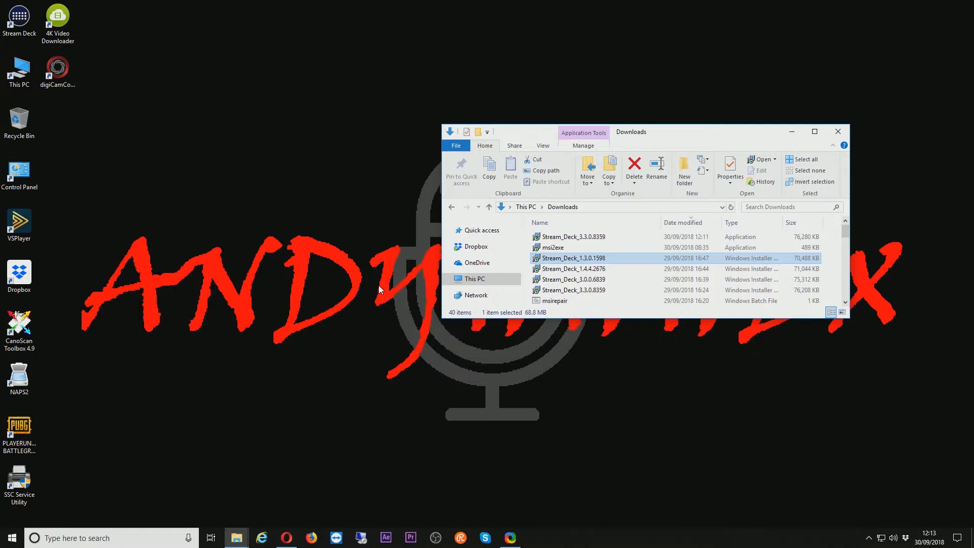
pyautogui.moveTo(466, 261)
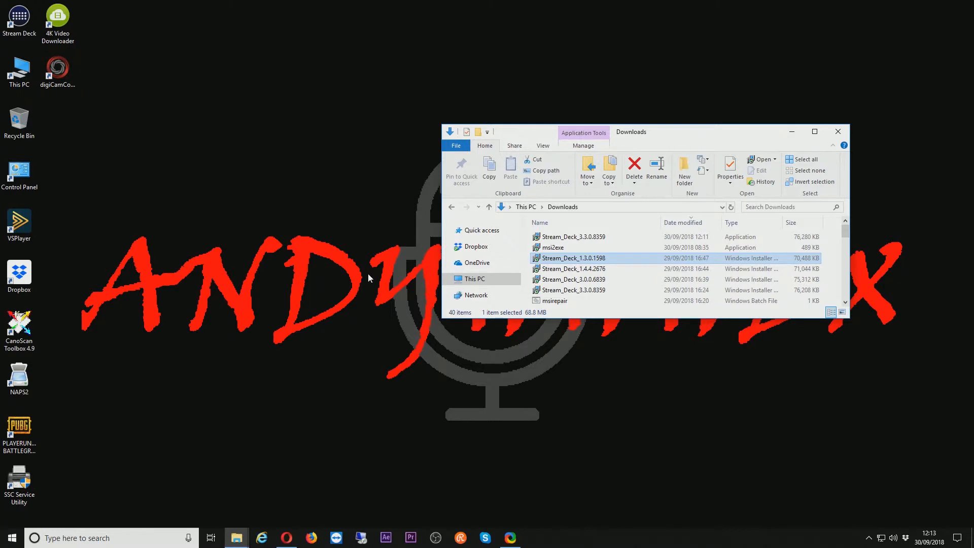
pyautogui.click(552, 248)
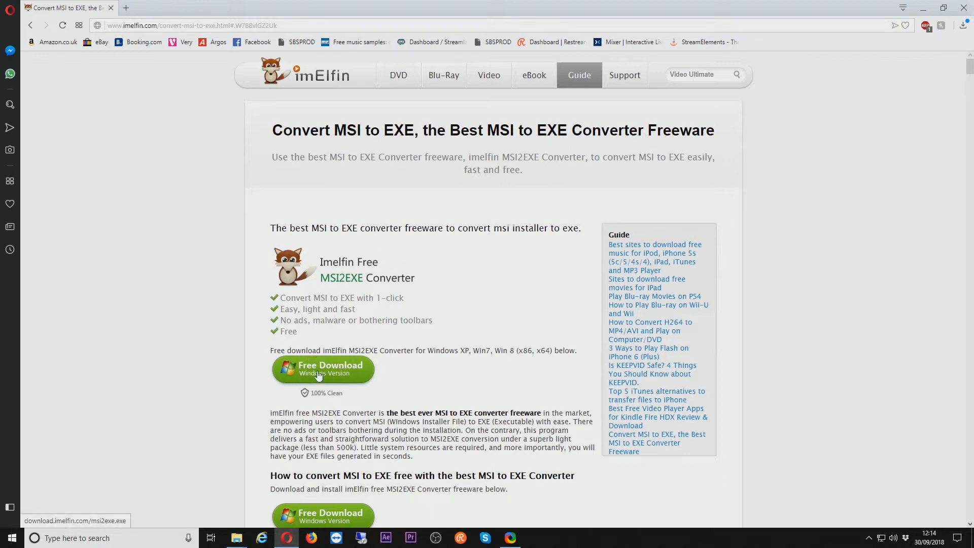
pyautogui.moveTo(904, 34)
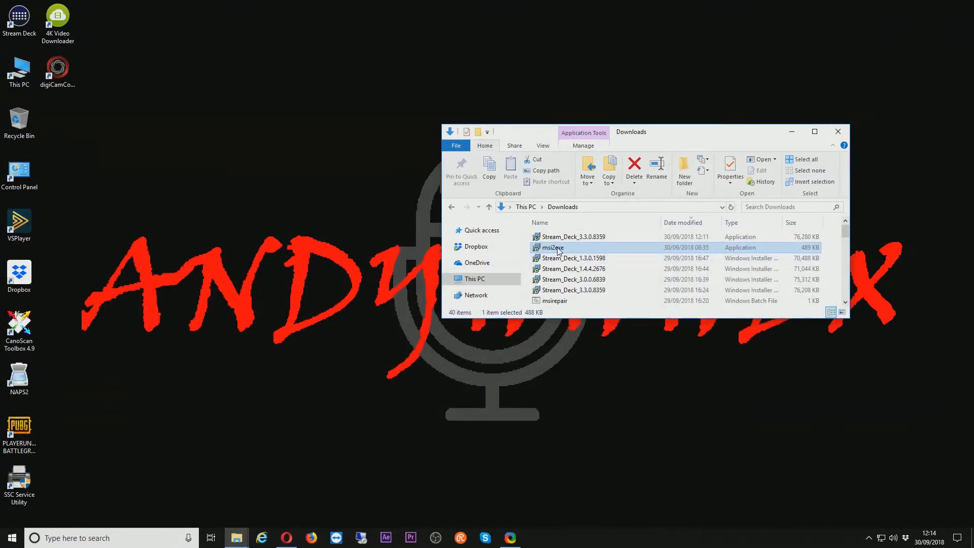
# Launch msi2exe so imElfin MSI2EXE Converter runs with its MSI, output and version fields empty.
pyautogui.doubleClick(552, 247)
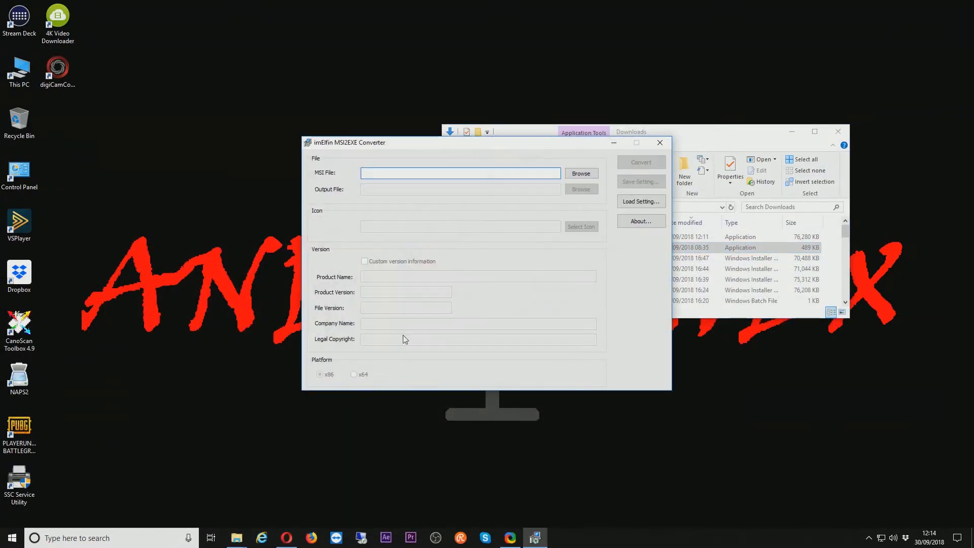
pyautogui.click(460, 172)
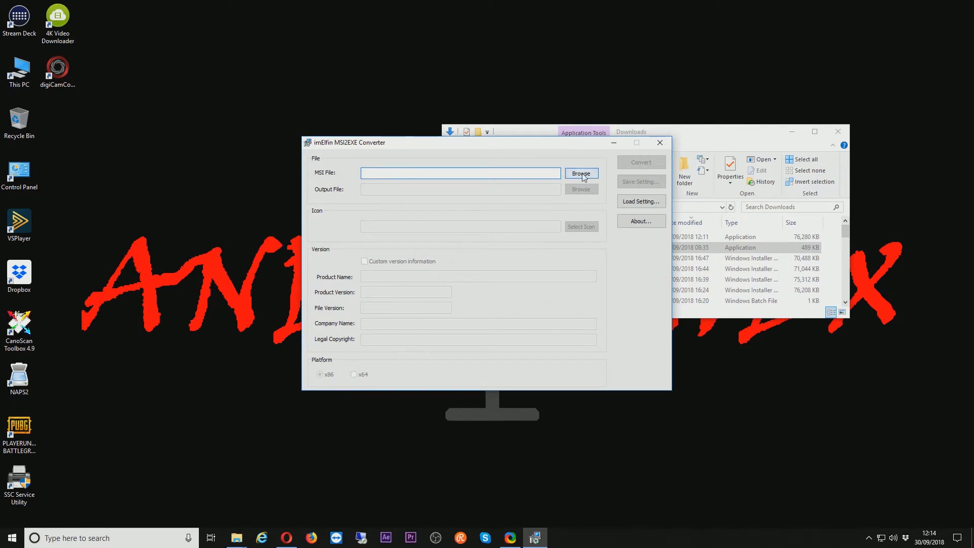
# Convert Stream_Deck_3.3.0.8359.msi to an EXE and acknowledge the success message.
pyautogui.click(580, 173)
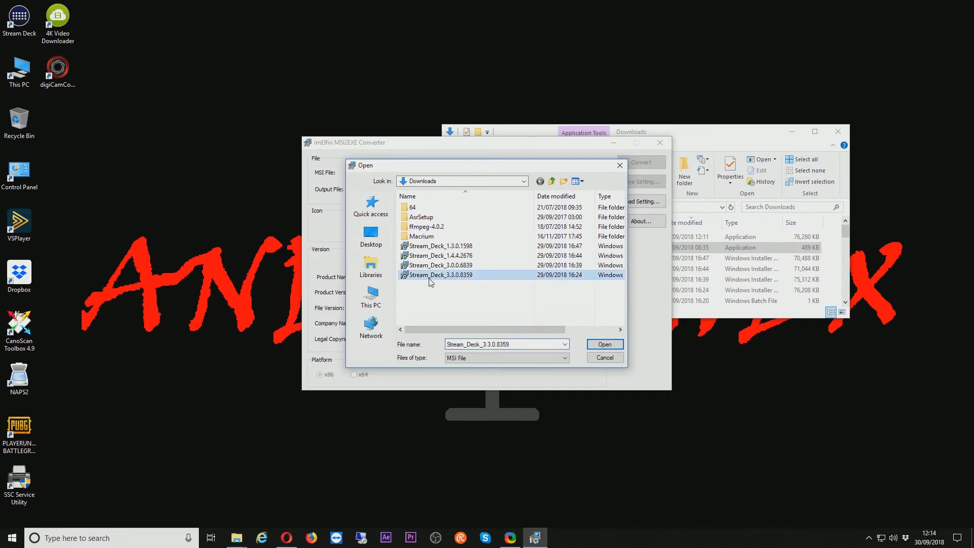
pyautogui.click(602, 344)
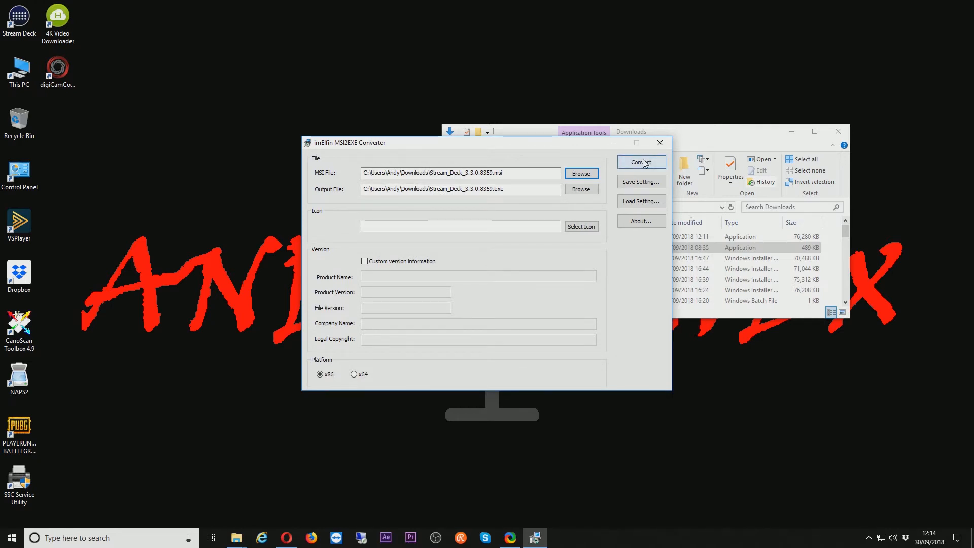
pyautogui.click(640, 162)
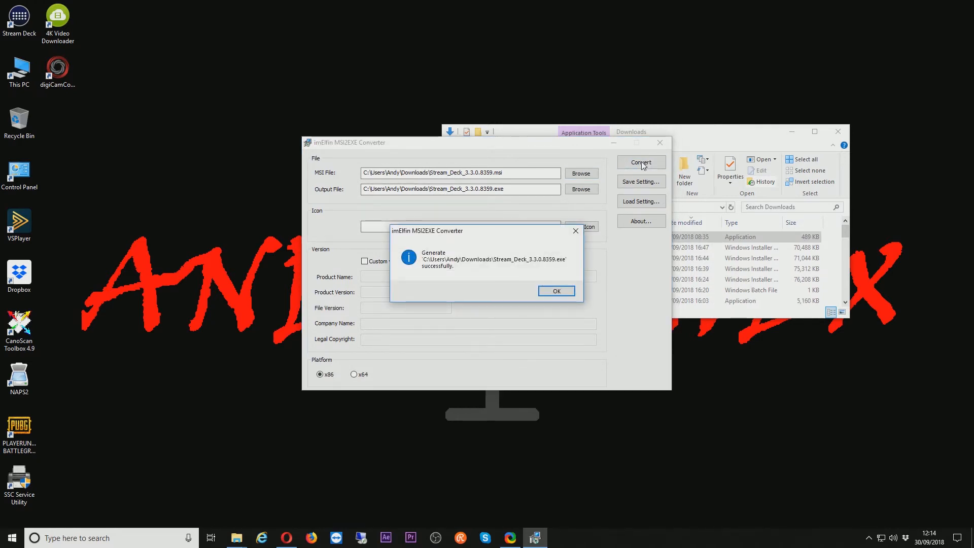
pyautogui.click(555, 291)
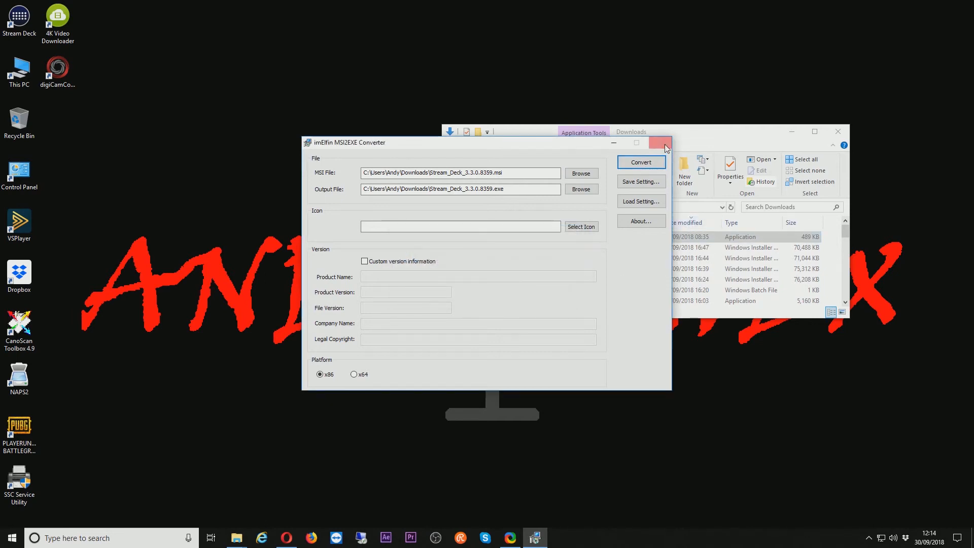
# Close the converter and sort Downloads by Date modified so the new EXE sits on top.
pyautogui.click(663, 142)
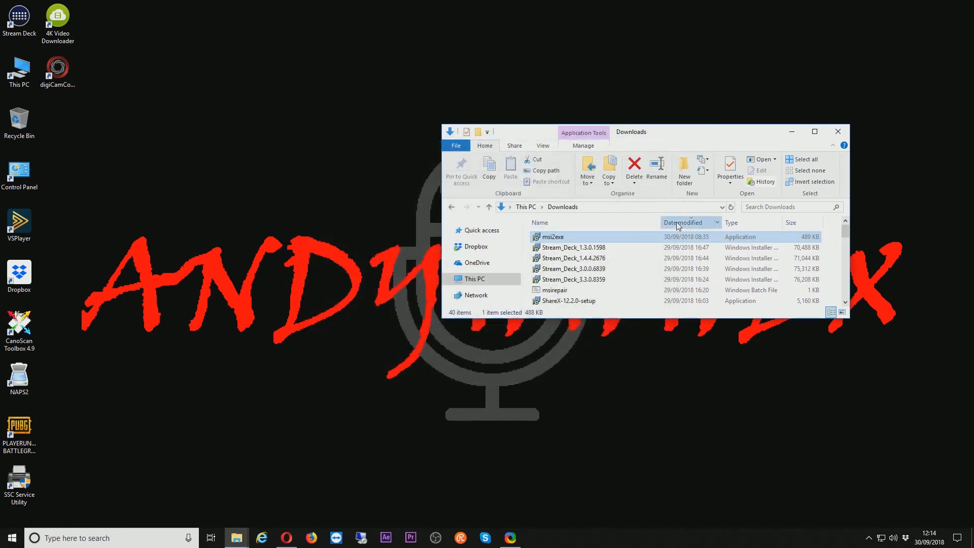
pyautogui.click(682, 222)
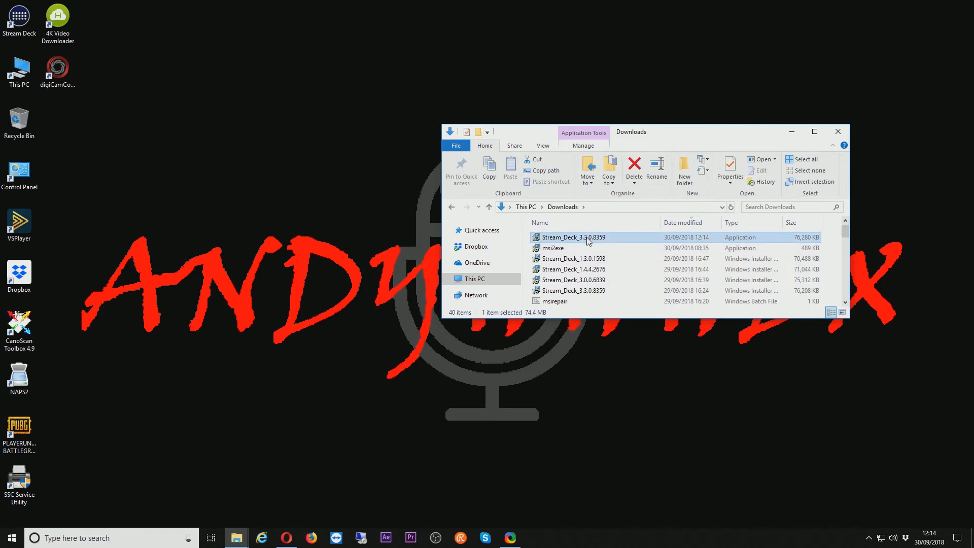